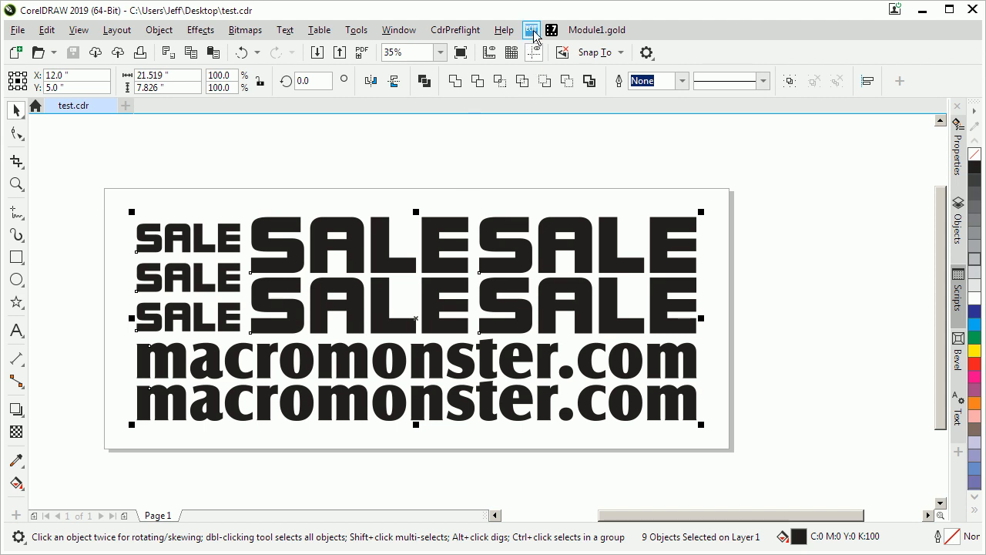
# Show the eCut 6 toolbar and open its tools dropdown listing Route optimizer.
pyautogui.click(531, 30)
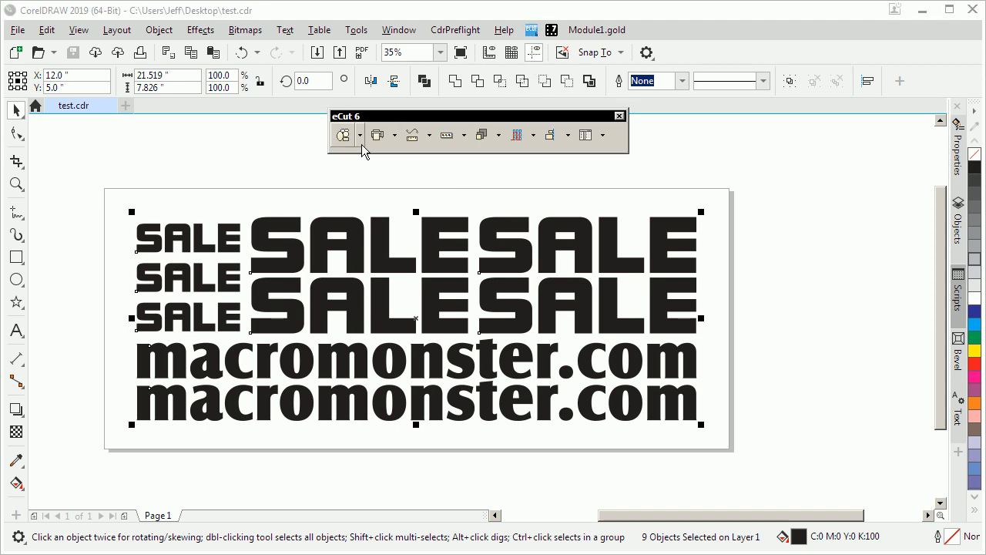
pyautogui.moveTo(584, 135)
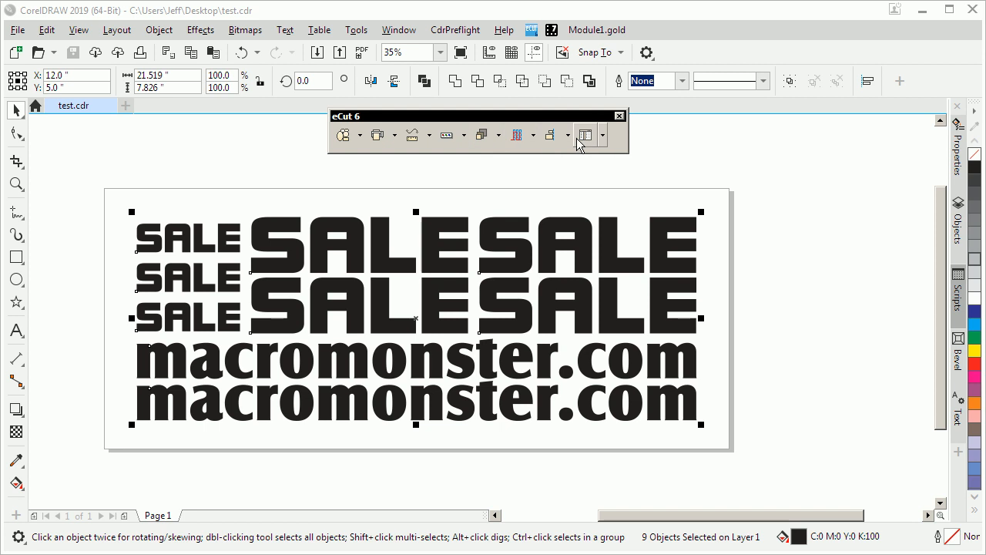
pyautogui.click(517, 135)
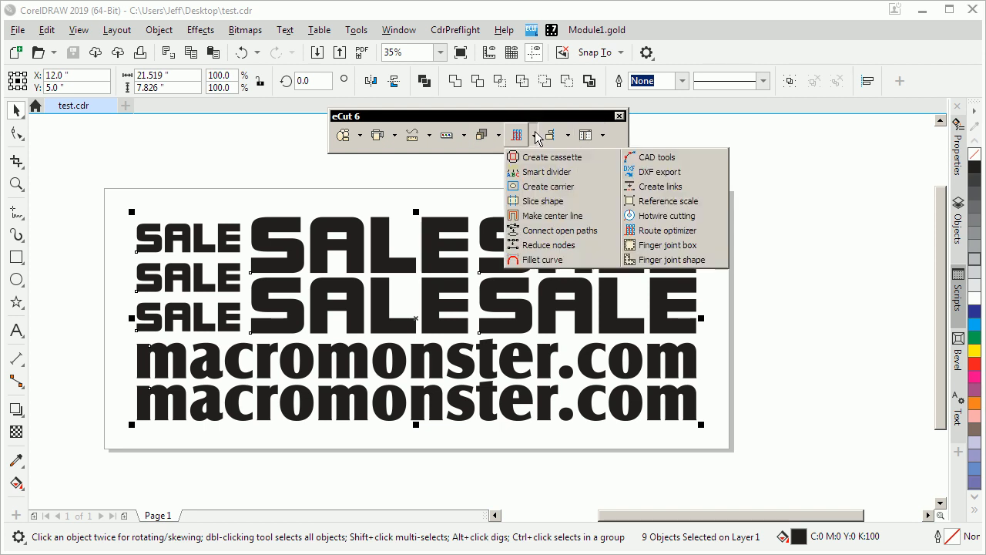
pyautogui.moveTo(657, 157)
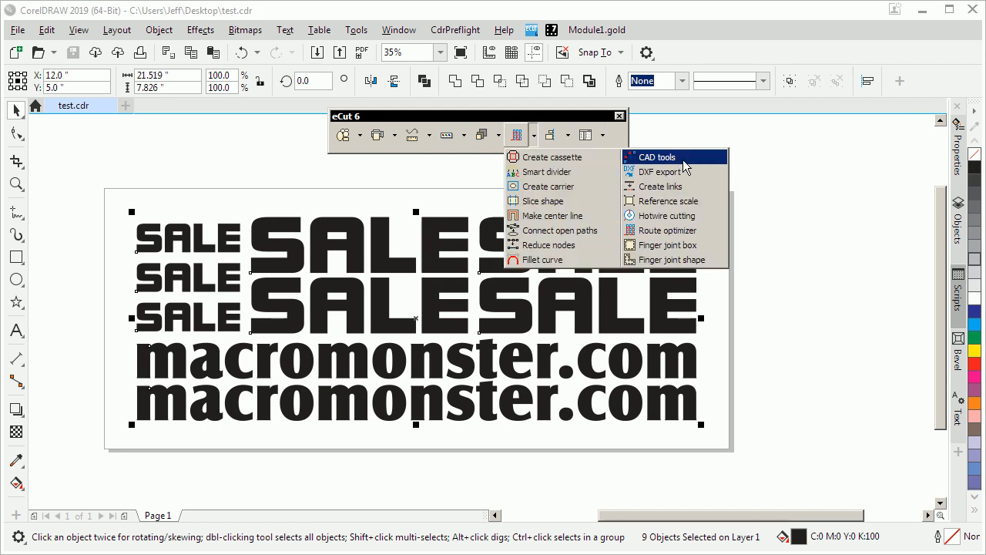
# Launch eCut's Route optimizer to preview red travel paths over the SALE text.
pyautogui.click(667, 230)
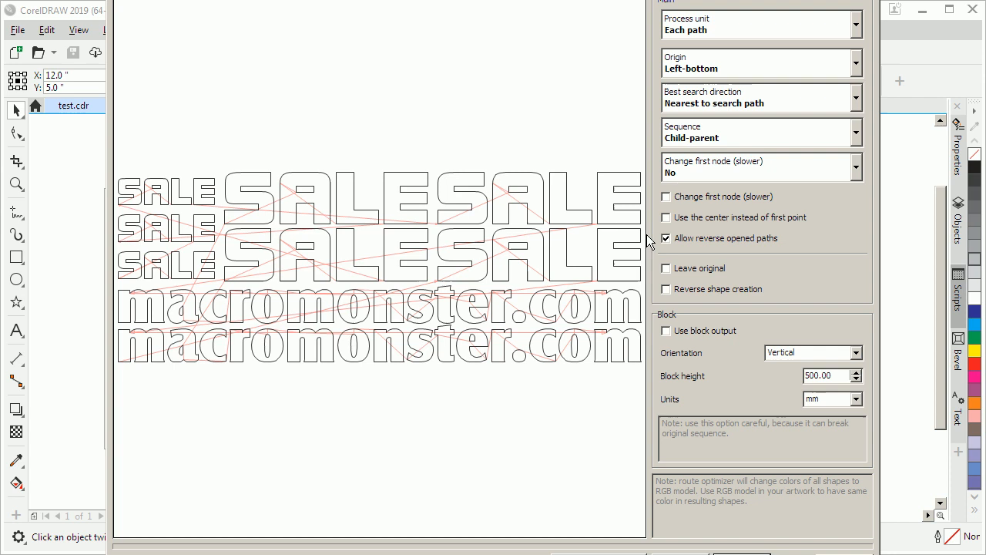
pyautogui.moveTo(486, 389)
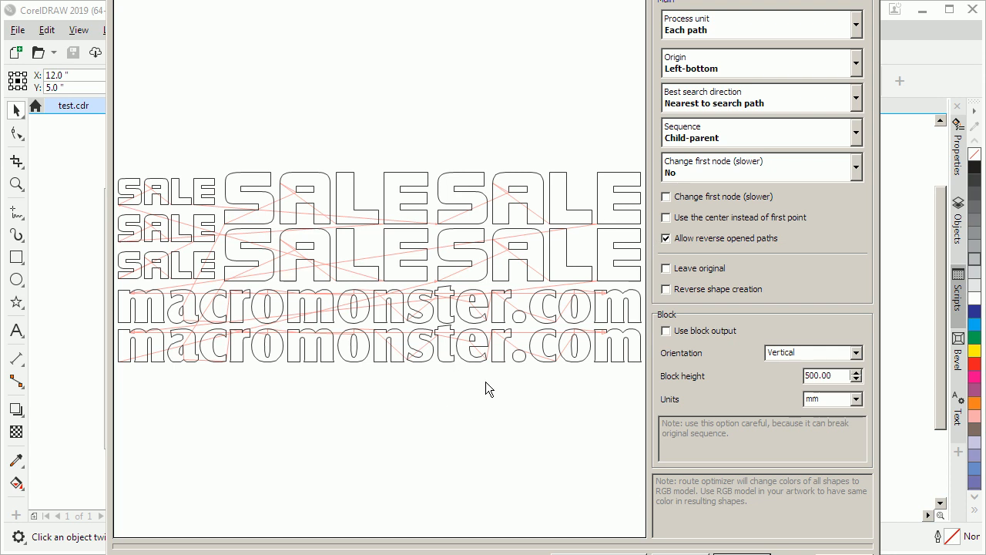
pyautogui.moveTo(670, 536)
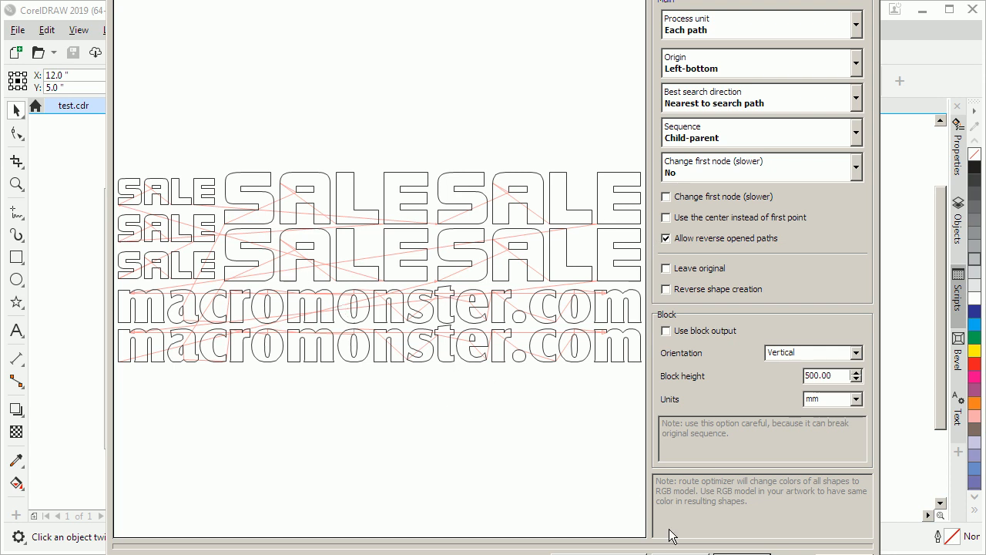
pyautogui.moveTo(604, 543)
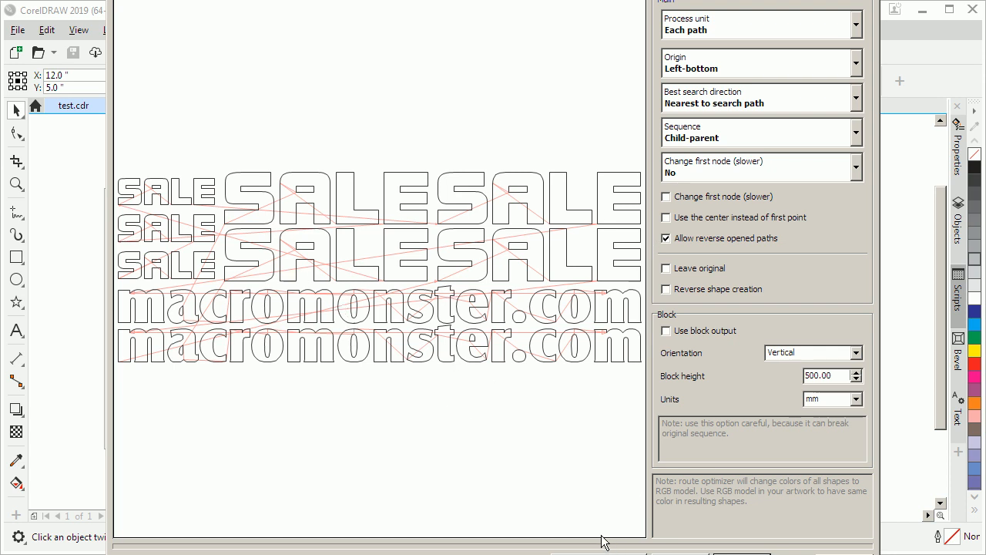
pyautogui.moveTo(589, 542)
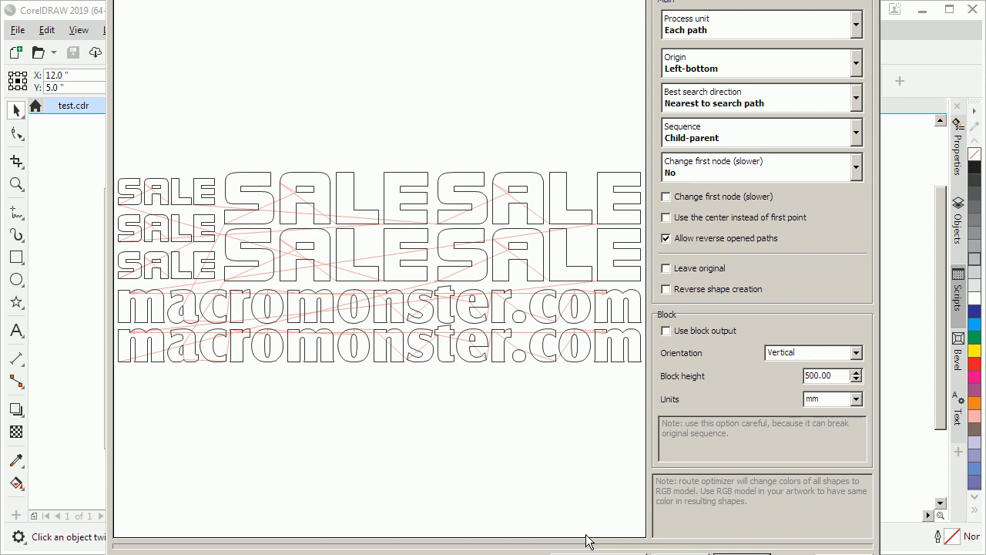
pyautogui.moveTo(578, 541)
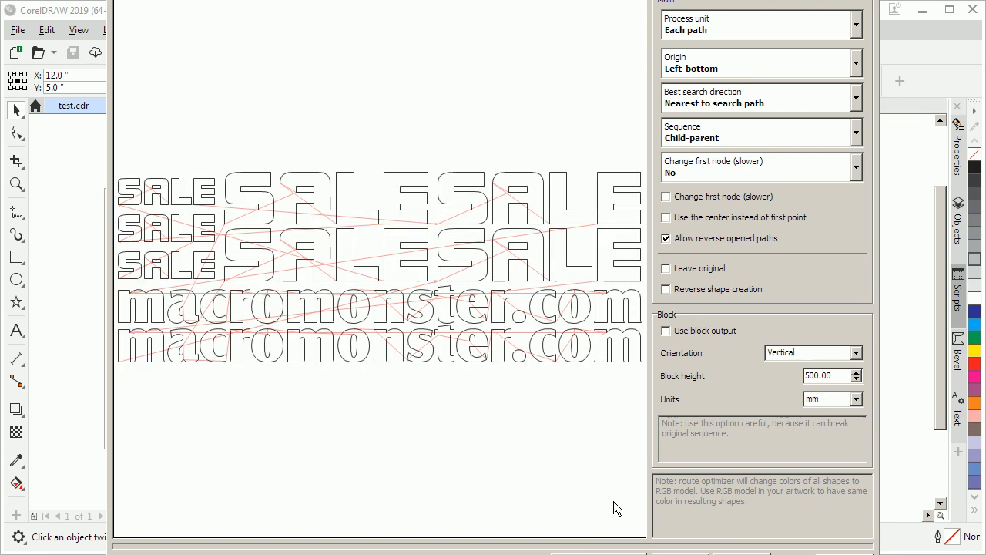
pyautogui.moveTo(639, 532)
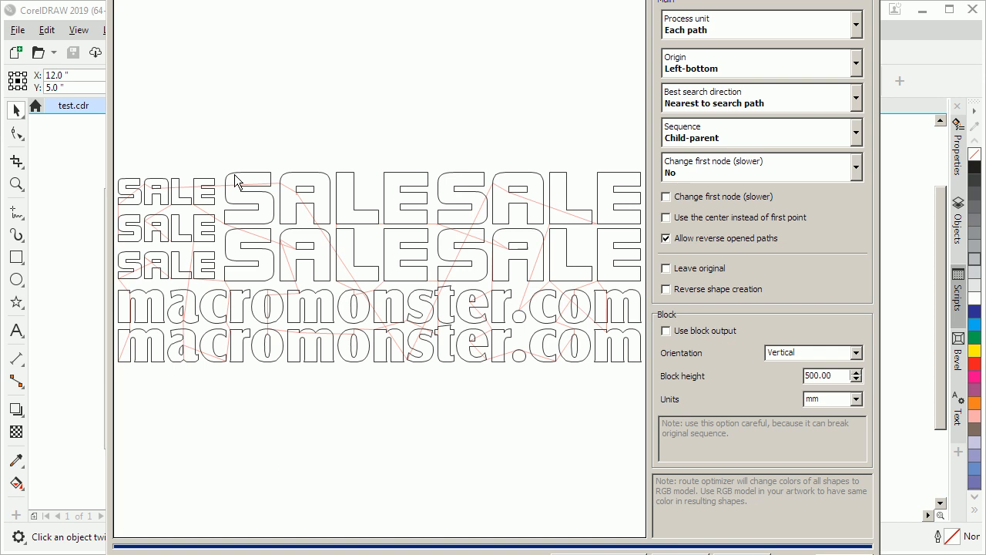
pyautogui.moveTo(412, 332)
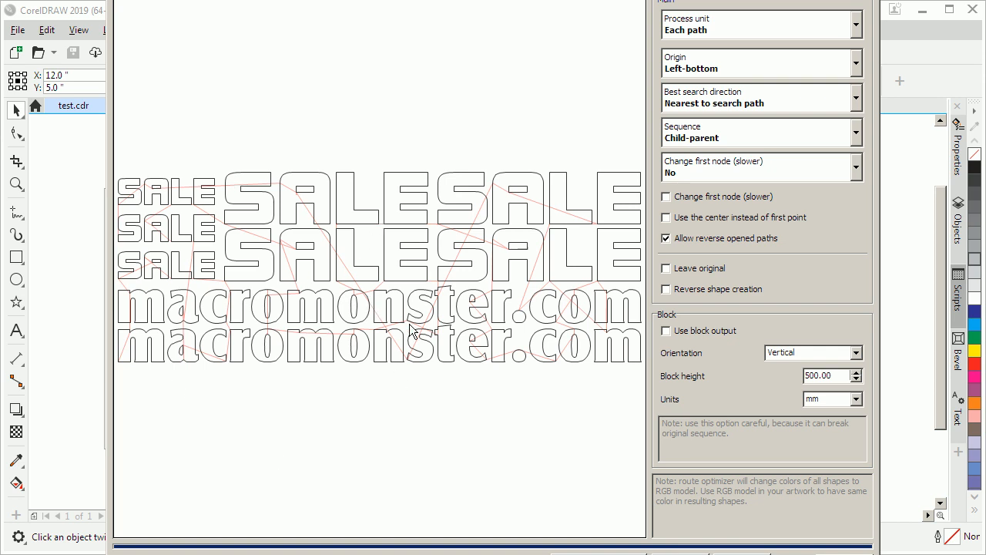
pyautogui.moveTo(493, 339)
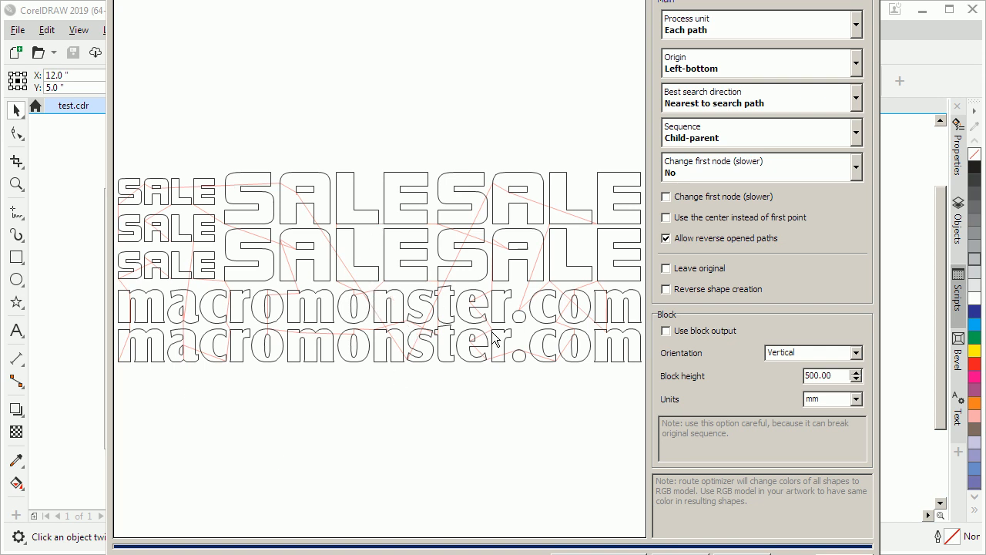
pyautogui.moveTo(482, 299)
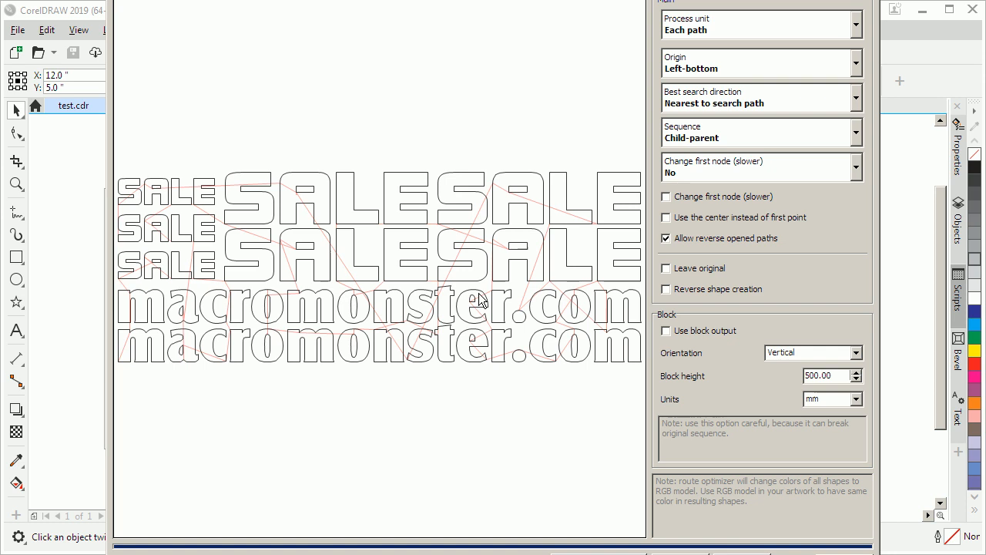
pyautogui.moveTo(629, 316)
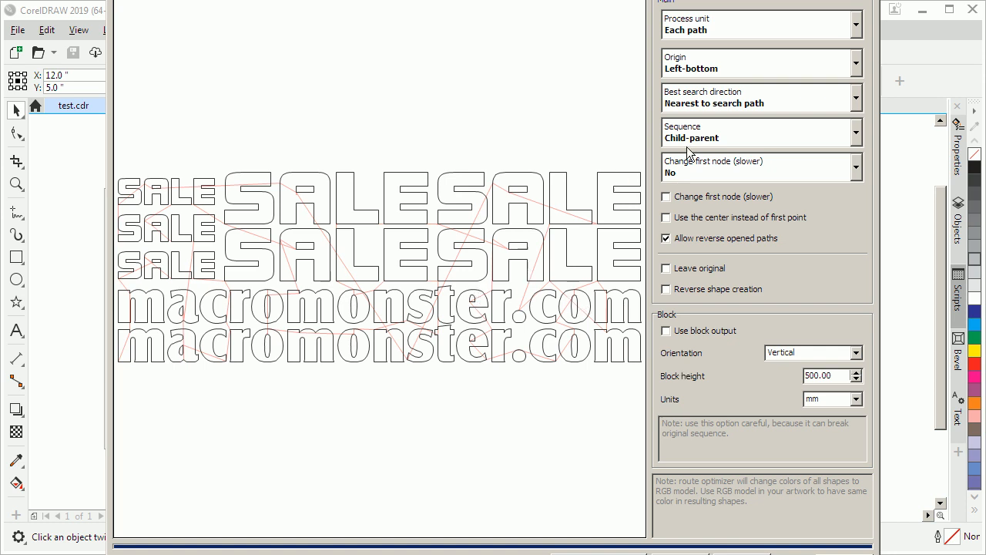
# Open the Best search direction dropdown to review horizontal, vertical, nearest and manual options.
pyautogui.click(855, 98)
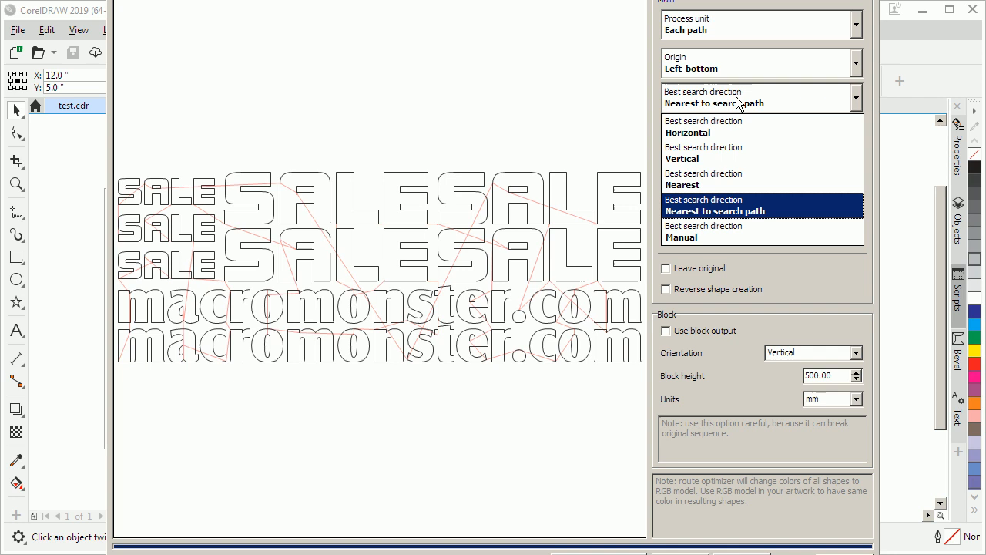
pyautogui.moveTo(728, 185)
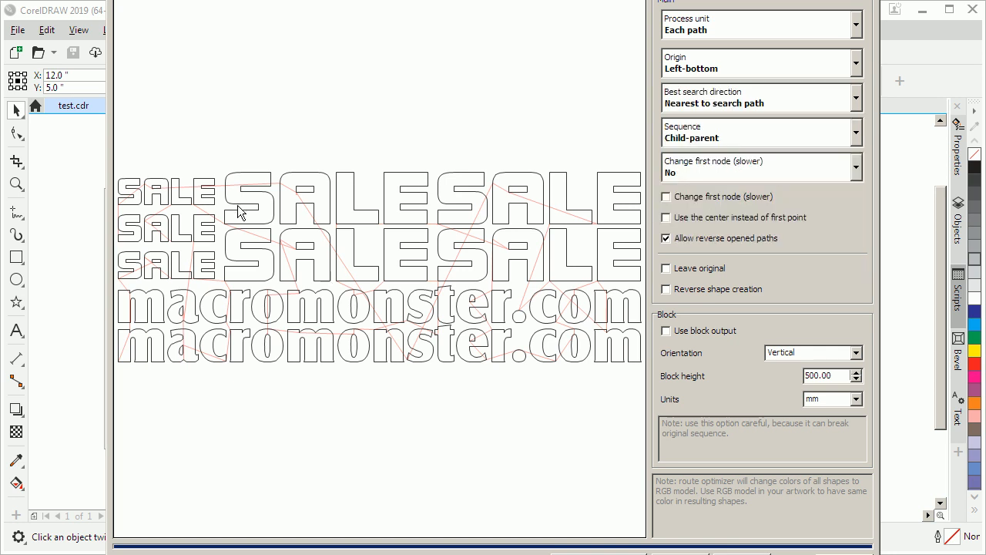
pyautogui.moveTo(132, 204)
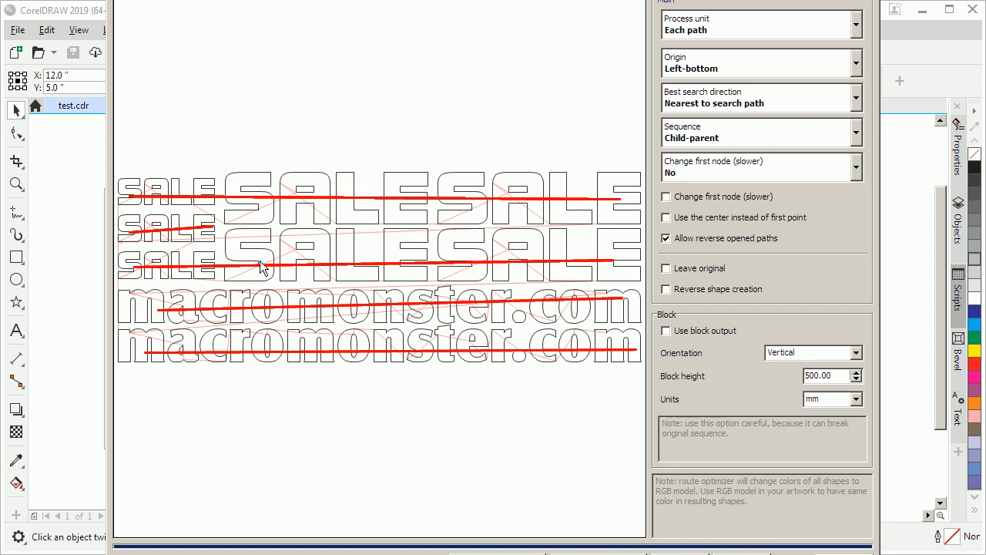
pyautogui.moveTo(572, 233)
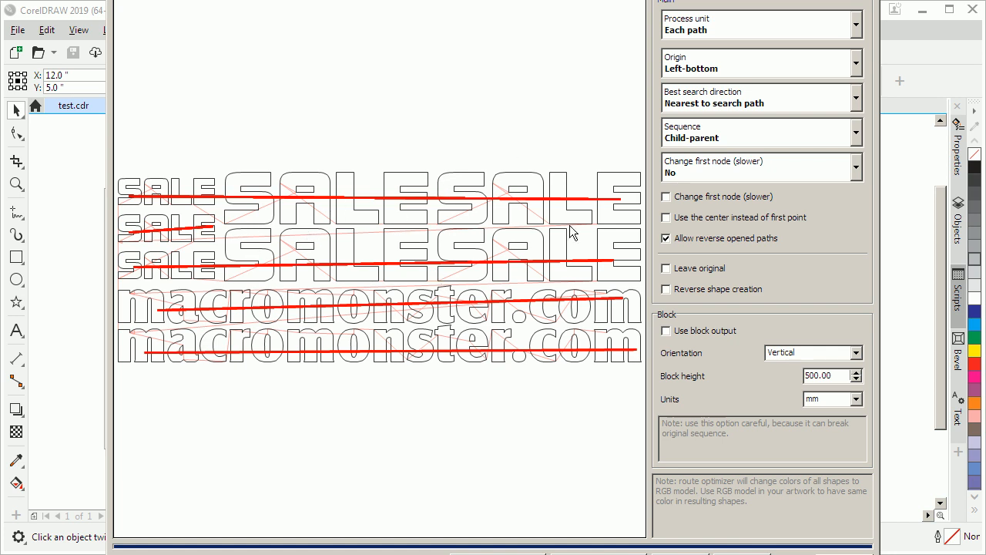
pyautogui.moveTo(654, 533)
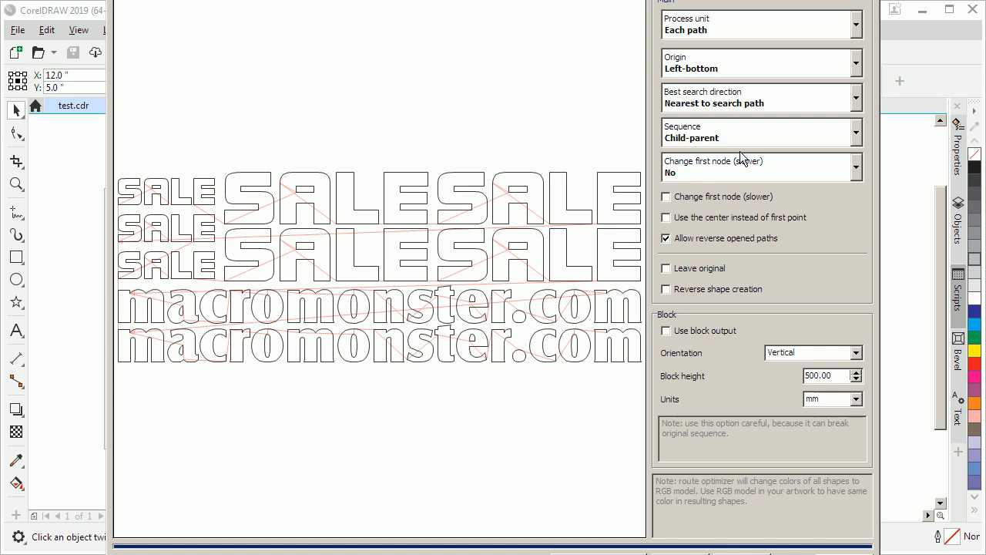
# Choose Manual as the route optimizer's Best search direction.
pyautogui.click(855, 97)
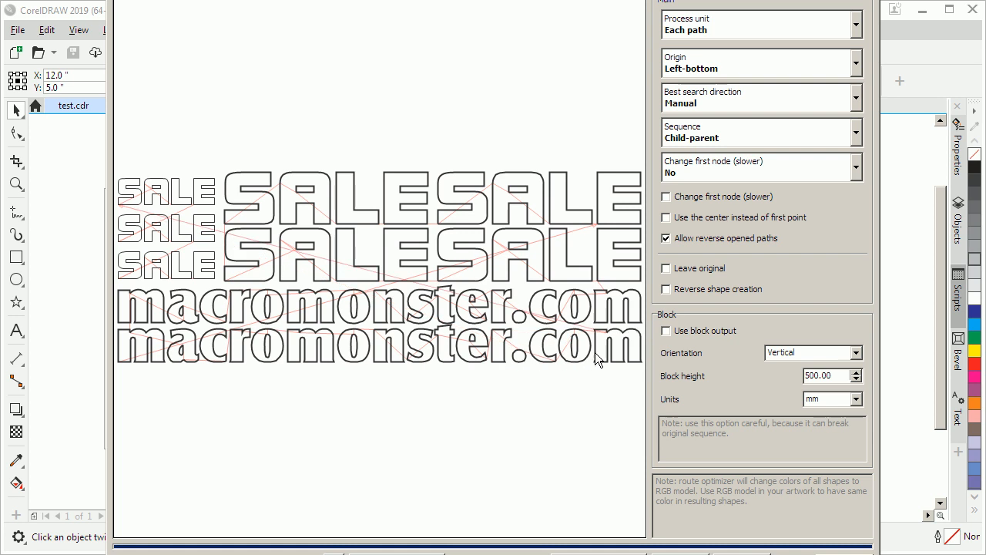
pyautogui.moveTo(610, 357)
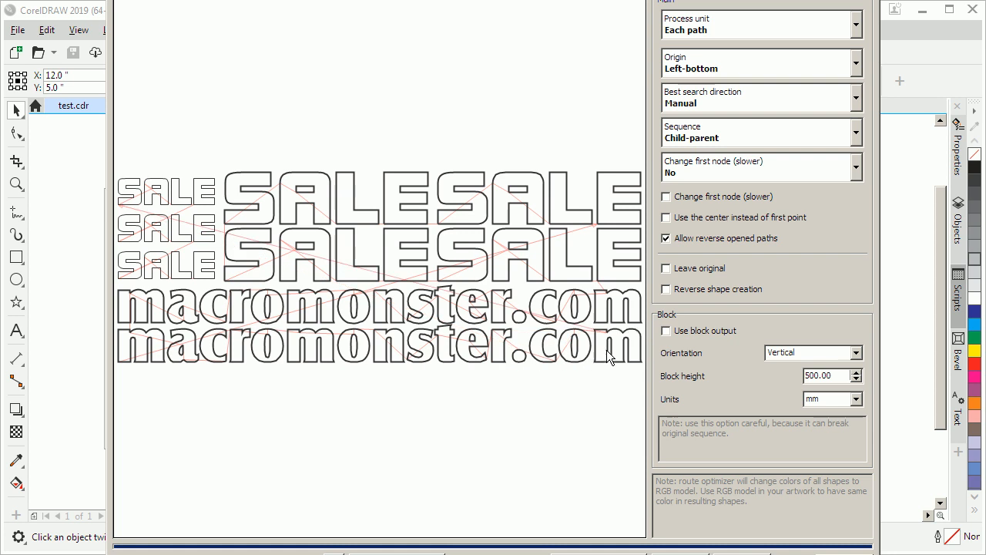
pyautogui.moveTo(173, 204)
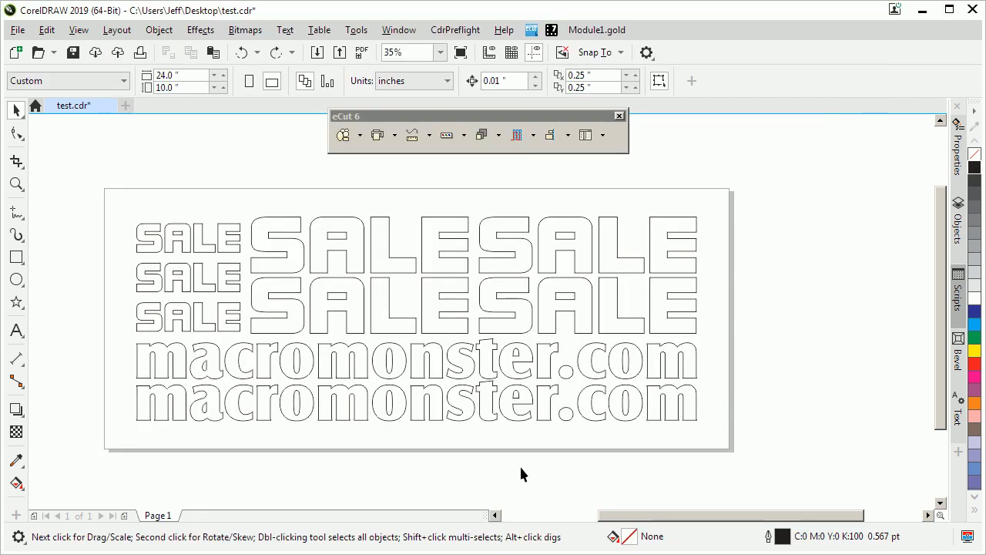
pyautogui.moveTo(518, 466)
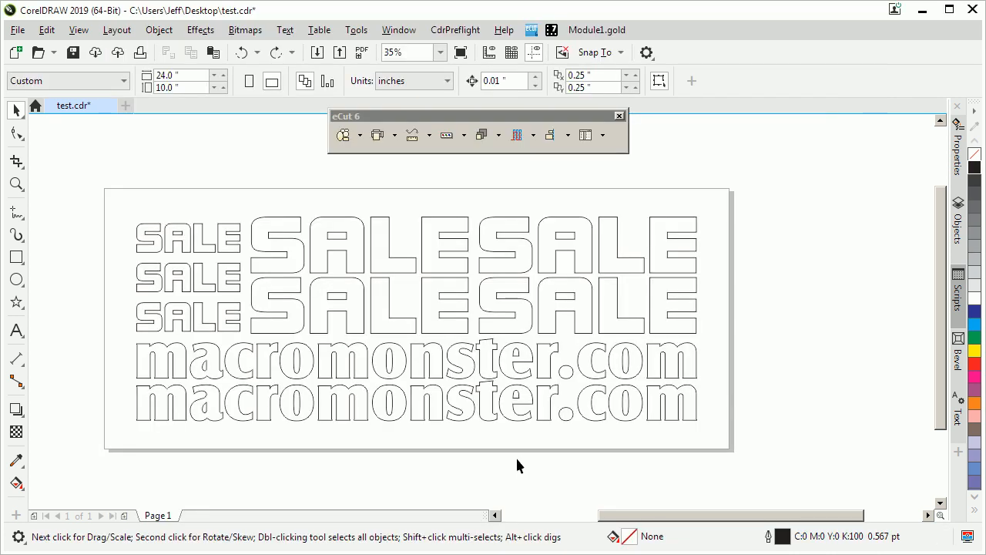